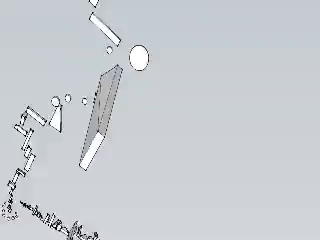
Step: Orbit the arm assembly into a side view showing all joints, links and the gripper
left_click_drag(160, 120, 200, 150)
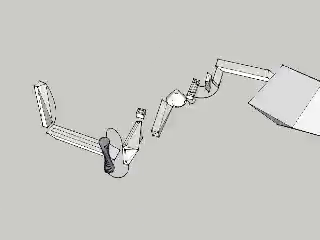